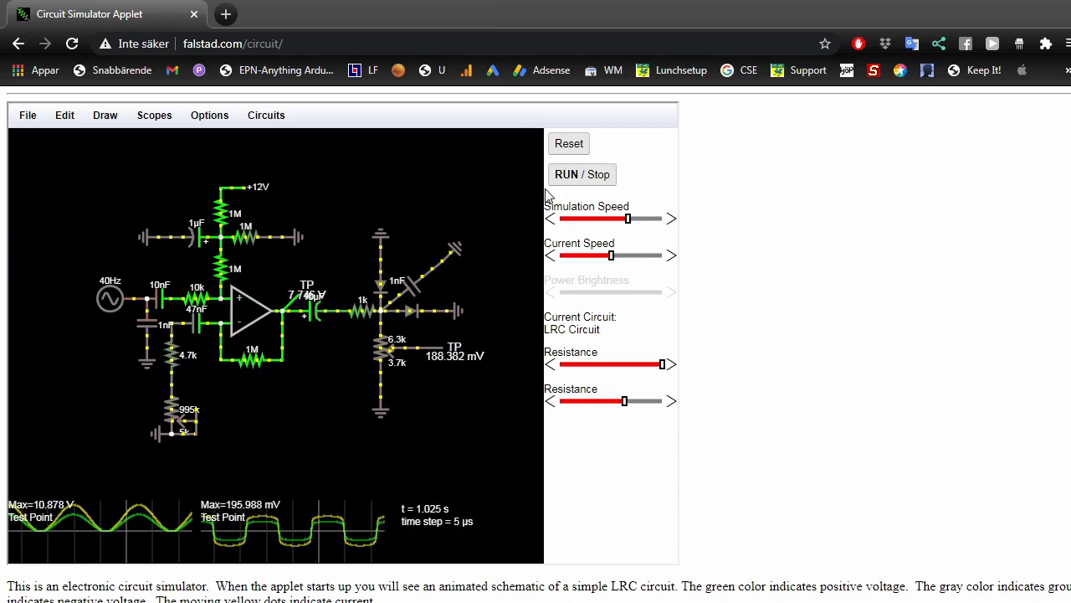
Step: Pause the simulation and add a 10 µF capacitor beside the loose resistor
{"action": "left_click", "coordinate": [583, 174]}
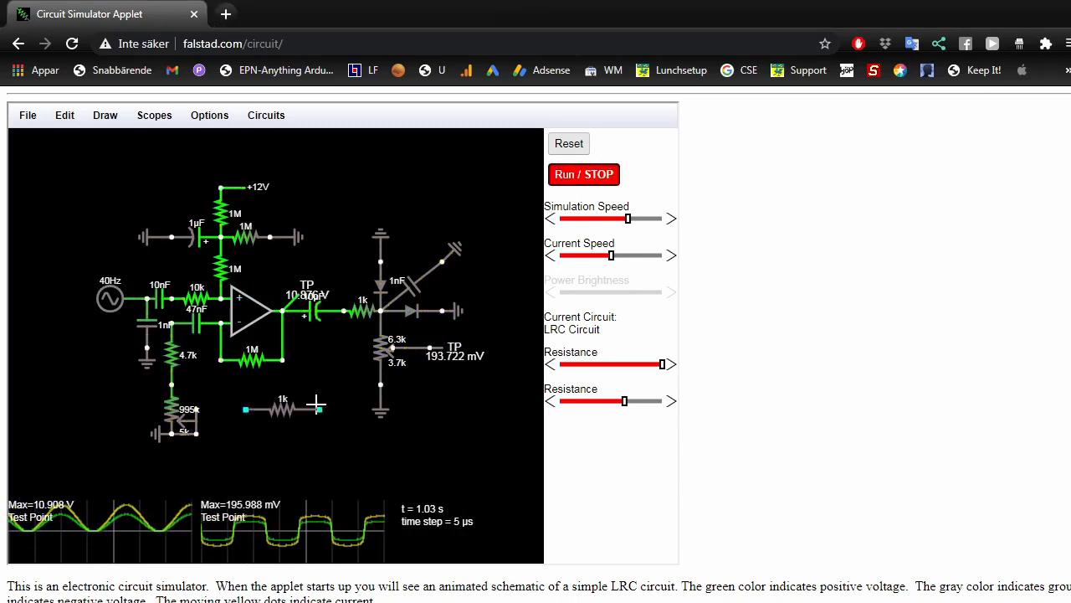
{"action": "left_click", "coordinate": [271, 408]}
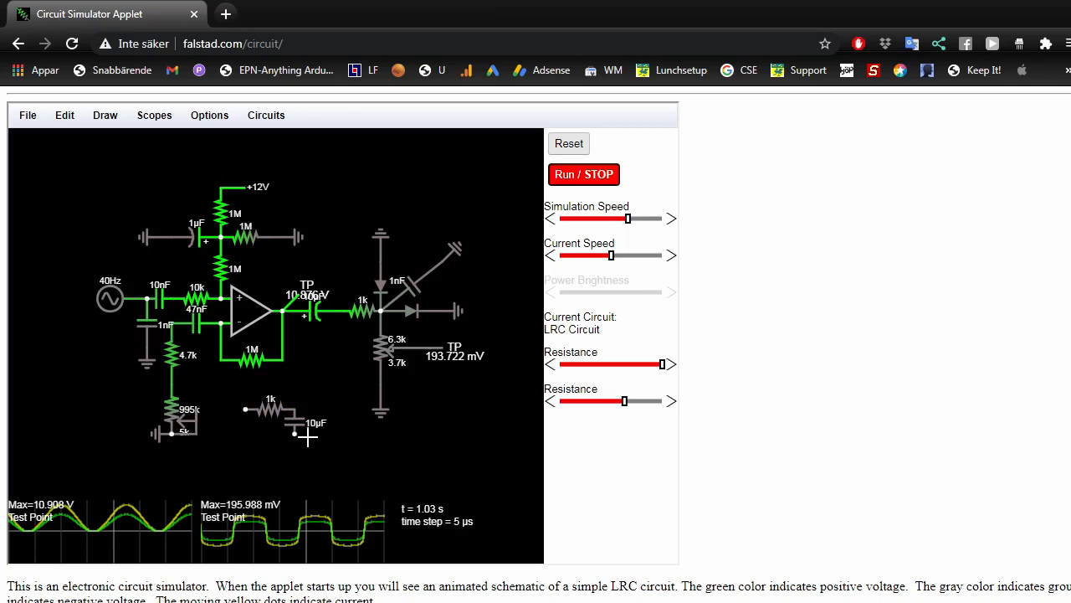
{"action": "left_click", "coordinate": [294, 431]}
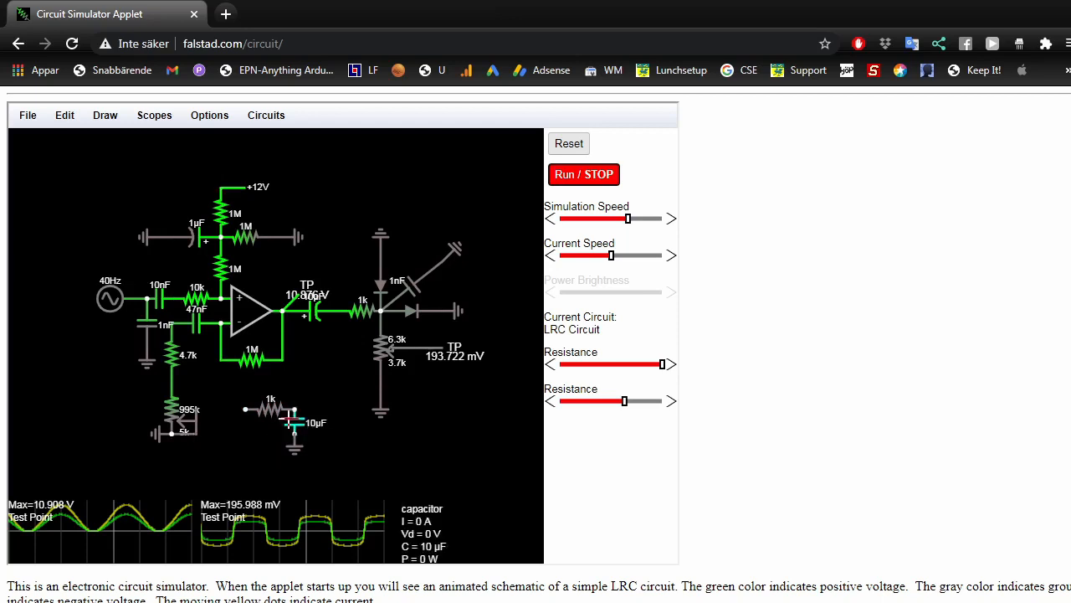
{"action": "left_click", "coordinate": [104, 114]}
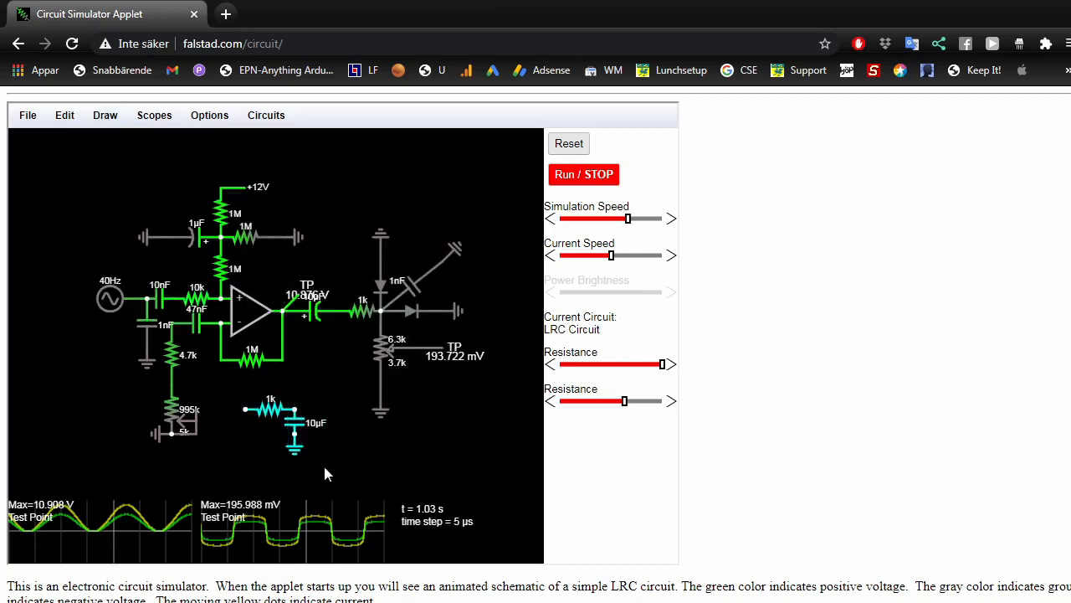
{"action": "mouse_move", "coordinate": [228, 434]}
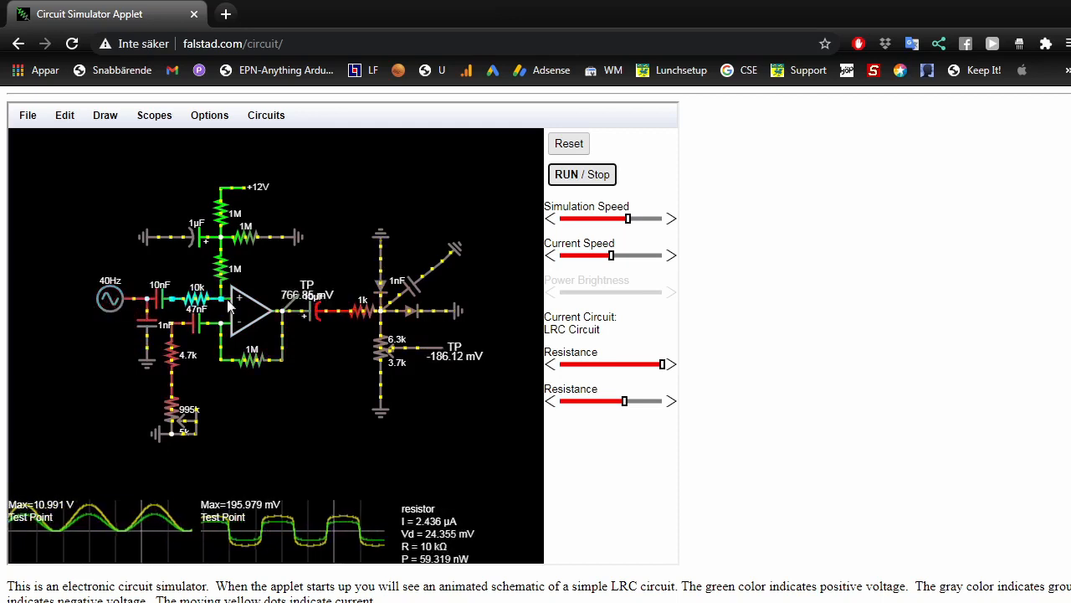
{"action": "left_click", "coordinate": [251, 312]}
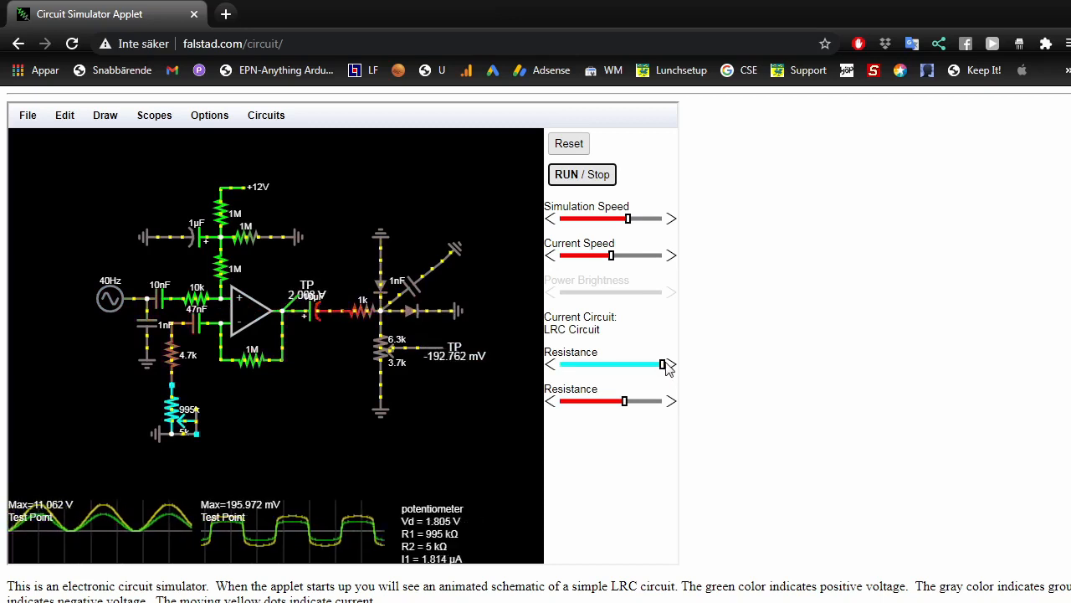
Step: Sweep the gain potentiometer from maximum down through 629k, 262k, 183k, 15k to its minimum
{"action": "left_click_drag", "start_coordinate": [661, 365], "coordinate": [663, 365]}
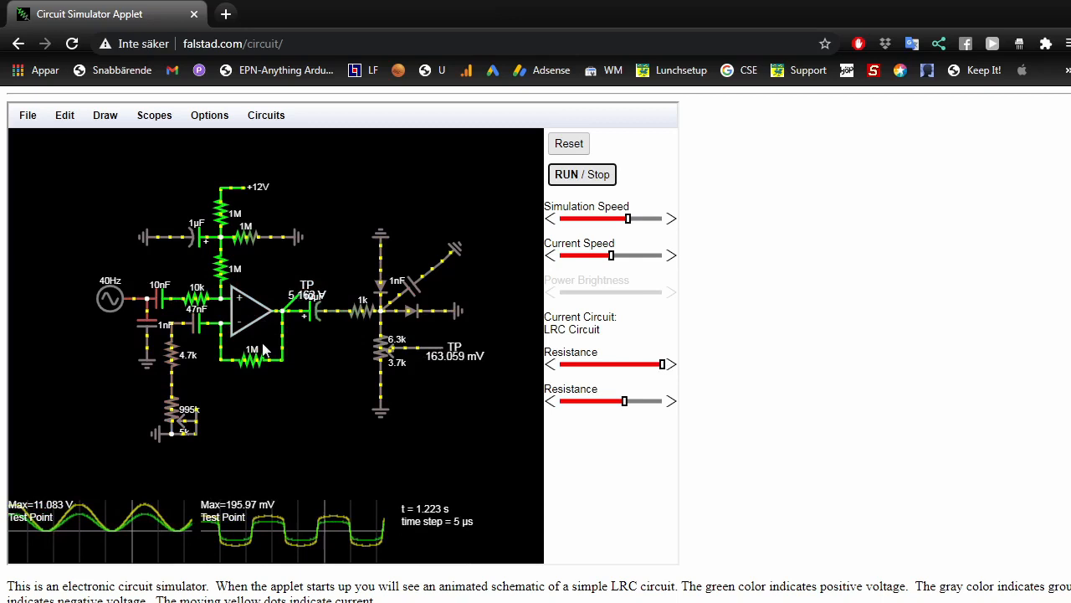
{"action": "left_click", "coordinate": [251, 312]}
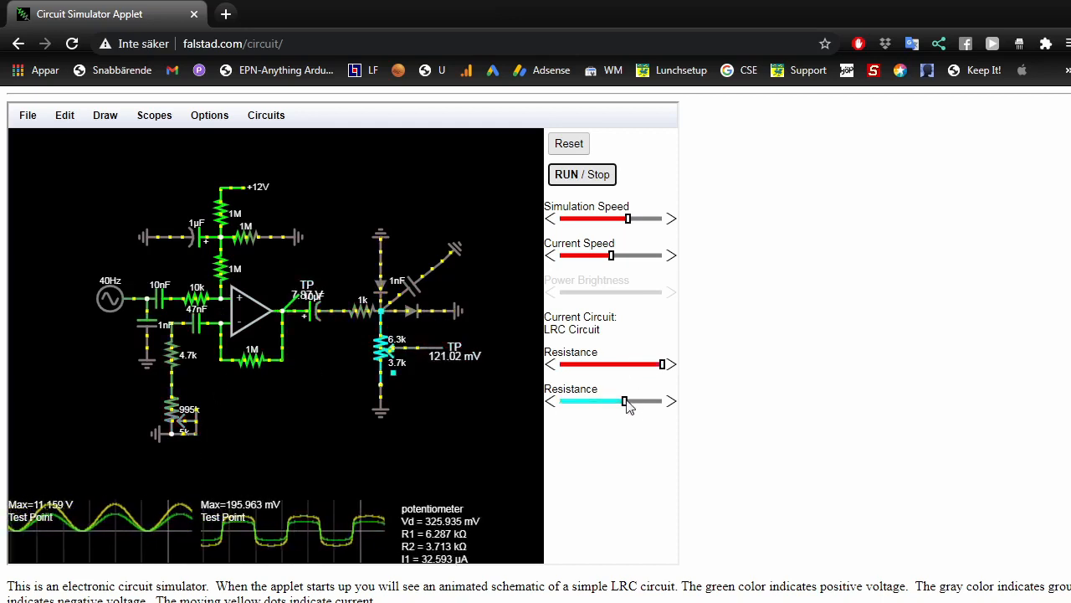
{"action": "left_click_drag", "start_coordinate": [662, 363], "coordinate": [623, 363]}
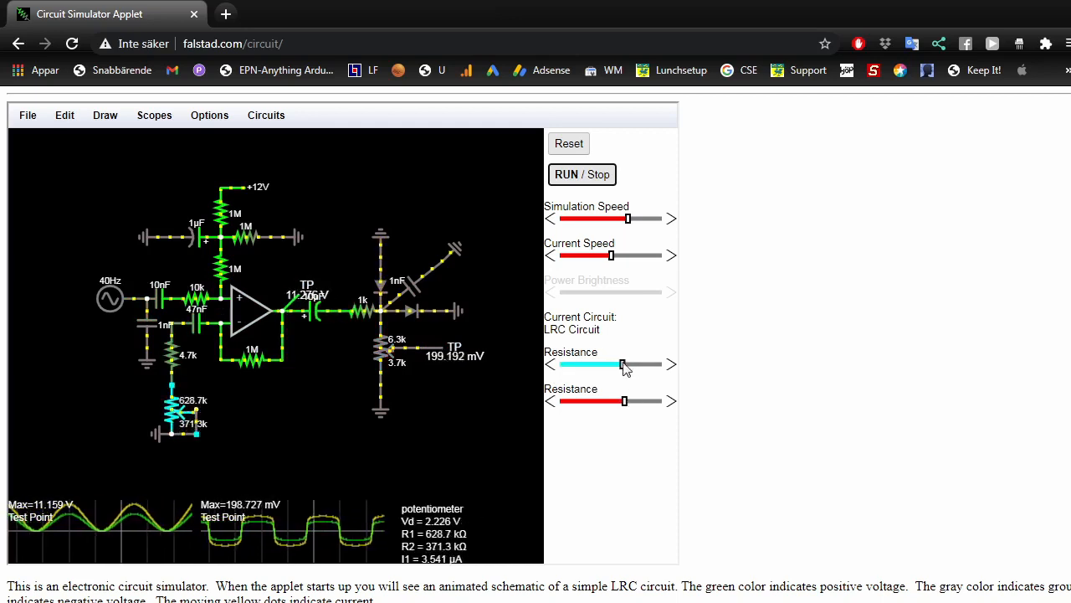
{"action": "left_click_drag", "start_coordinate": [623, 364], "coordinate": [586, 365]}
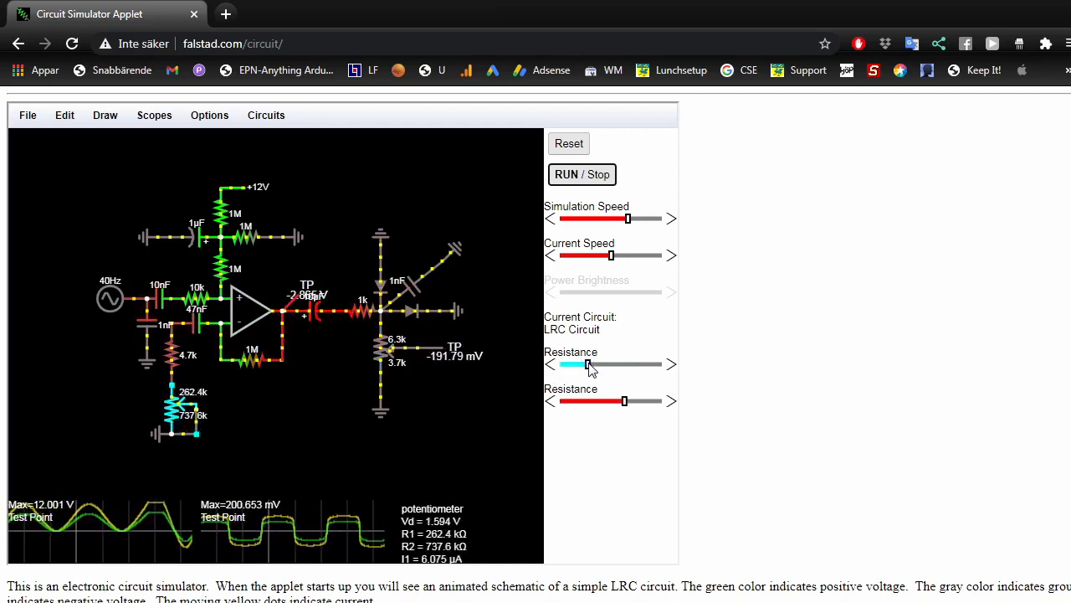
{"action": "left_click_drag", "start_coordinate": [586, 365], "coordinate": [578, 365]}
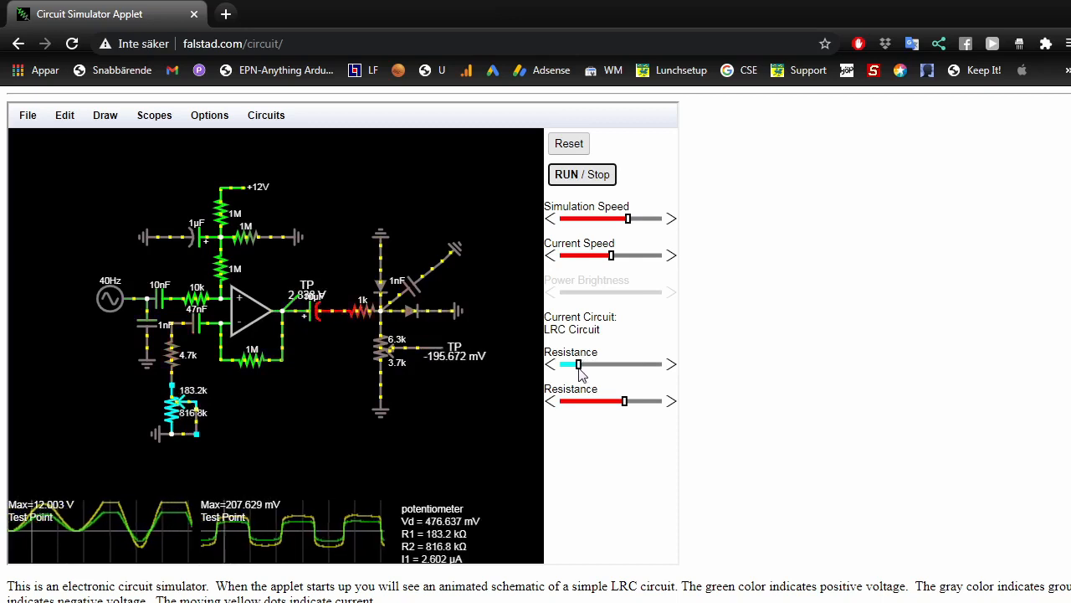
{"action": "left_click_drag", "start_coordinate": [578, 365], "coordinate": [561, 365]}
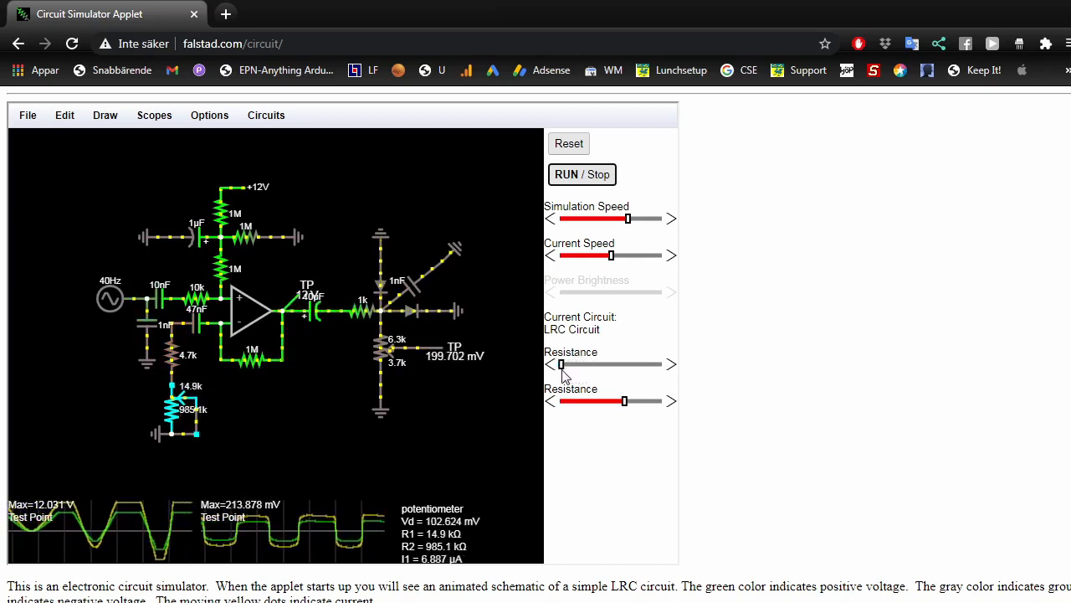
{"action": "left_click_drag", "start_coordinate": [561, 365], "coordinate": [559, 365]}
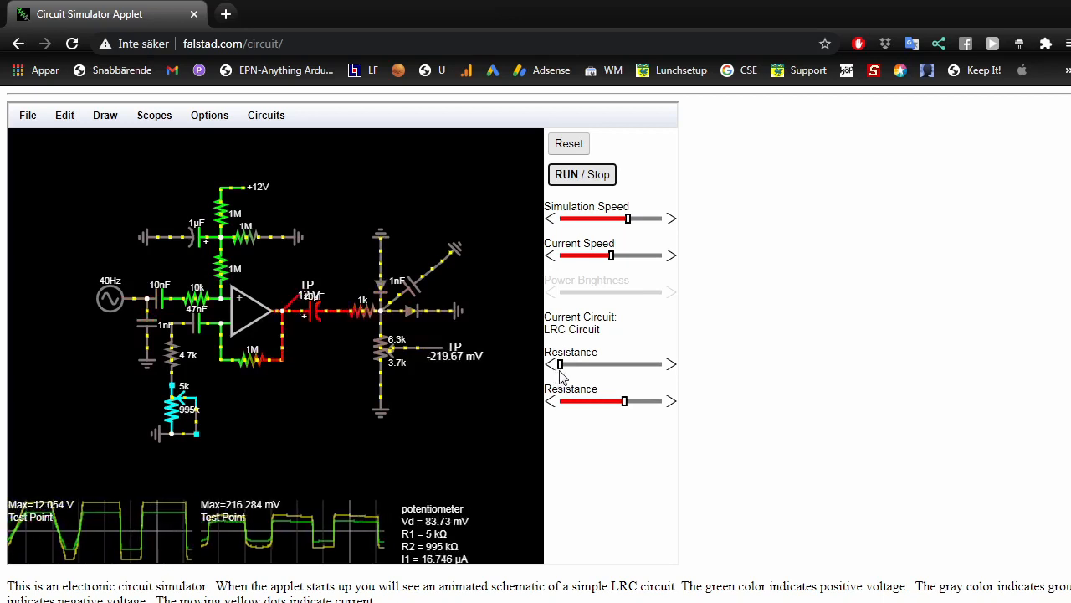
Step: Raise the gain potentiometer back up through 579k and 767k to about 856 kΩ
{"action": "left_click_drag", "start_coordinate": [559, 363], "coordinate": [620, 364]}
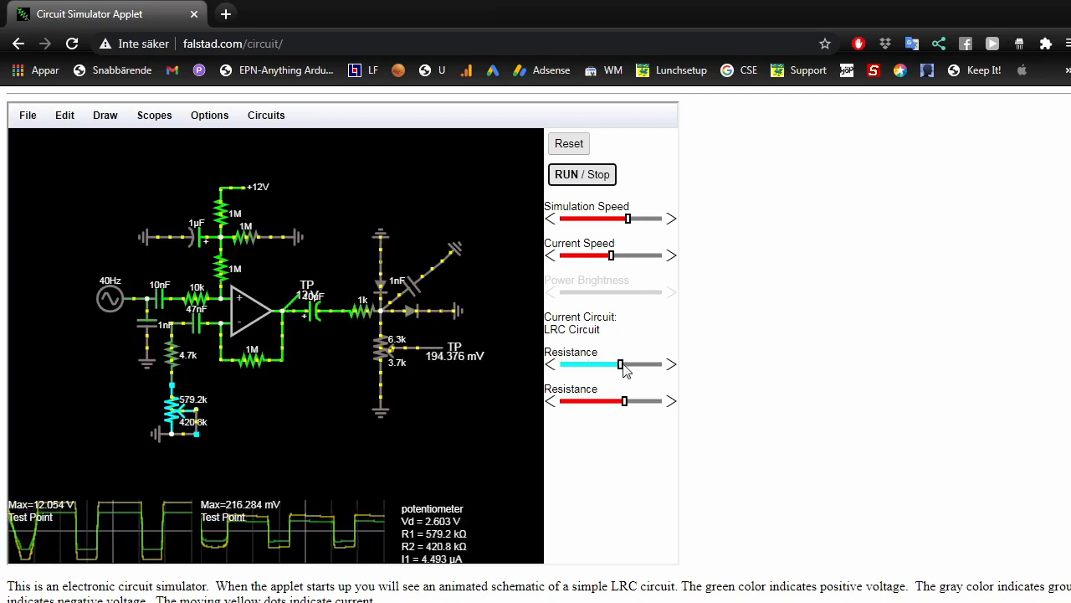
{"action": "left_click_drag", "start_coordinate": [620, 365], "coordinate": [640, 365]}
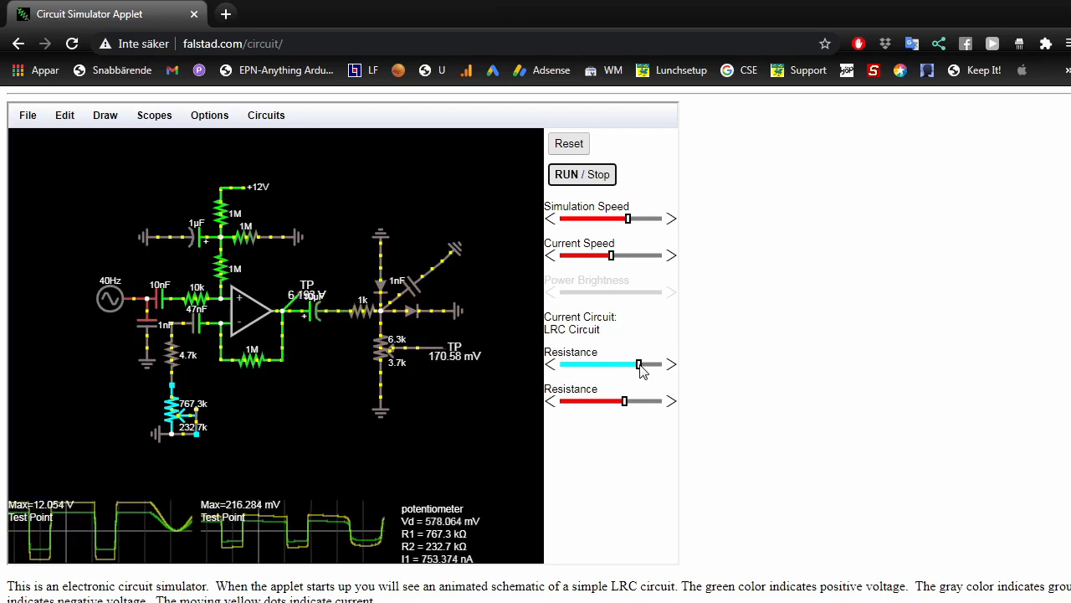
{"action": "left_click_drag", "start_coordinate": [638, 363], "coordinate": [649, 363]}
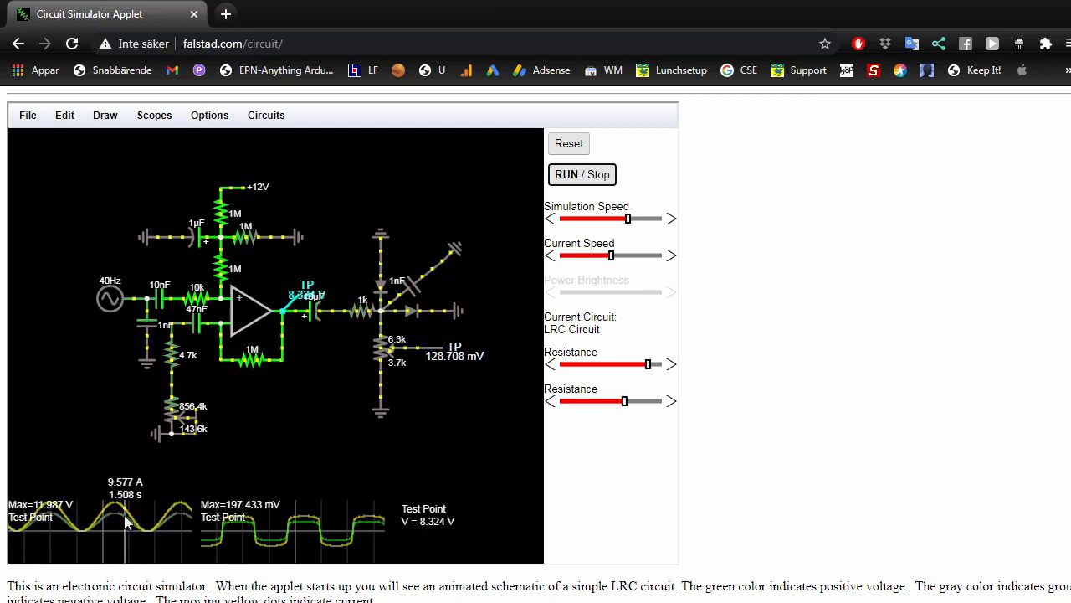
Step: Lower the 10 kΩ output potentiometer through 3.6k, 2.7k, 1.5k down to its minimum
{"action": "left_click", "coordinate": [251, 315]}
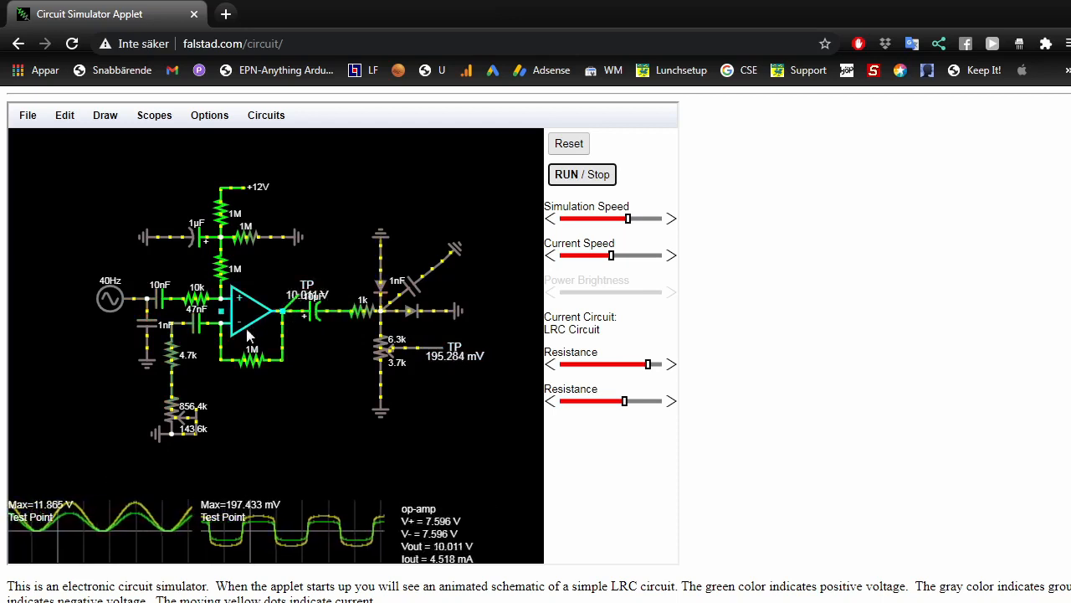
{"action": "left_click", "coordinate": [410, 311]}
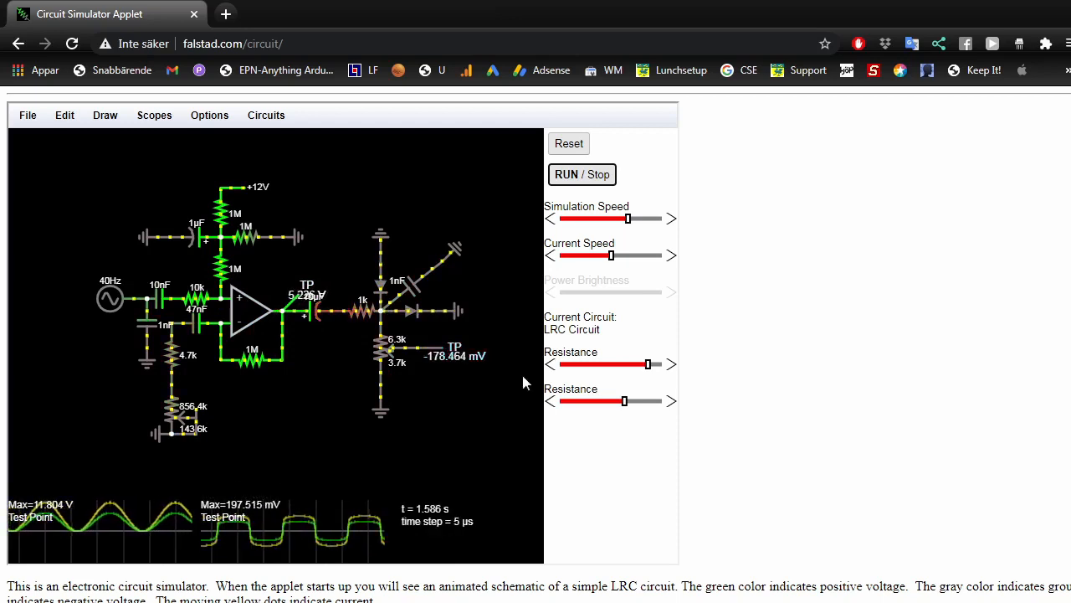
{"action": "left_click_drag", "start_coordinate": [623, 401], "coordinate": [594, 402]}
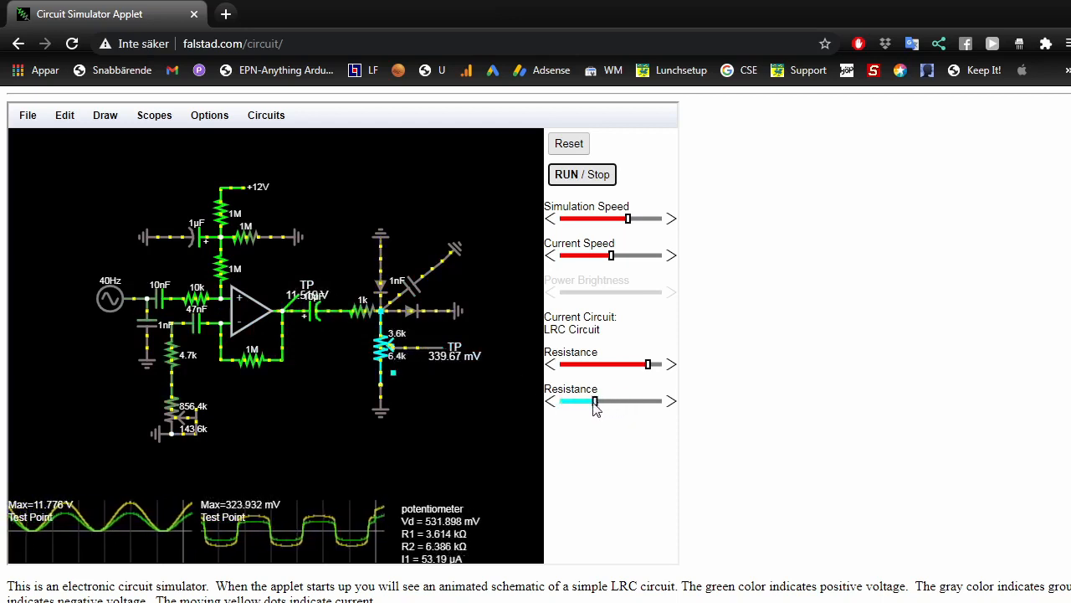
{"action": "left_click_drag", "start_coordinate": [594, 402], "coordinate": [586, 402]}
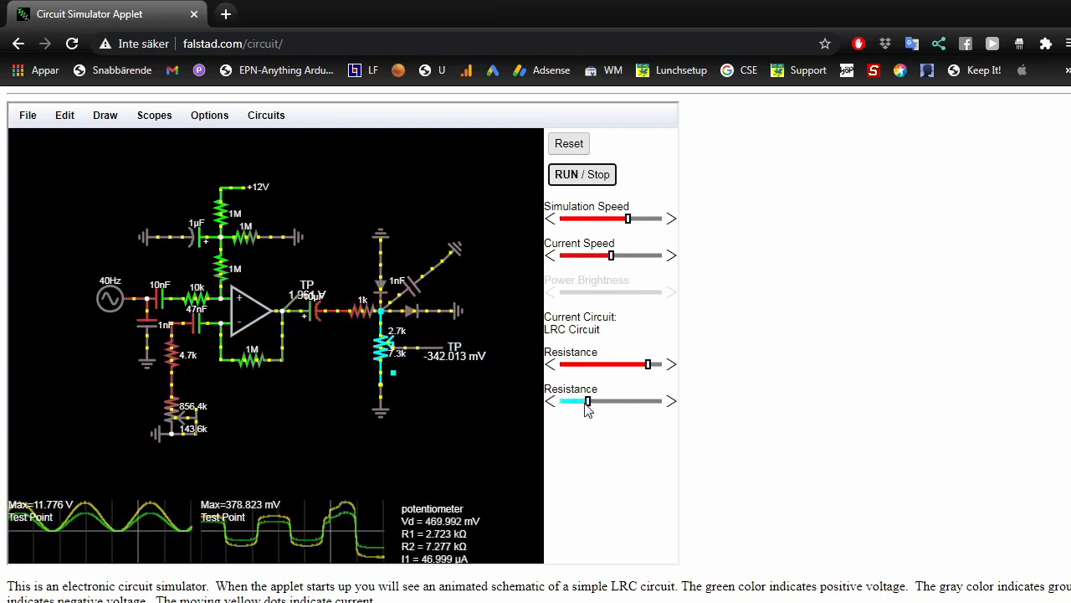
{"action": "left_click_drag", "start_coordinate": [589, 402], "coordinate": [576, 402]}
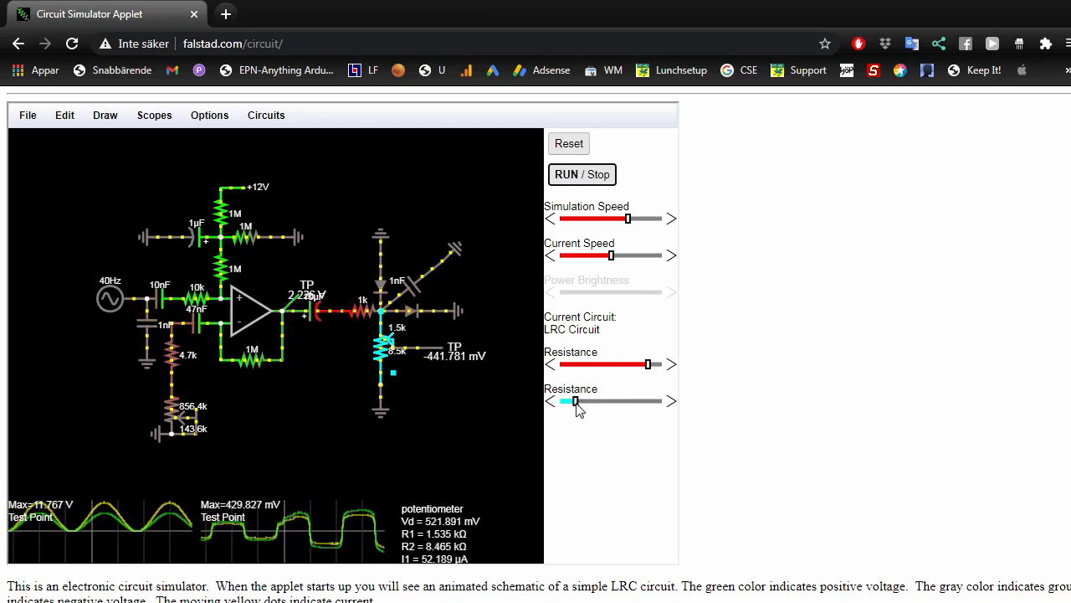
{"action": "left_click_drag", "start_coordinate": [576, 402], "coordinate": [565, 401]}
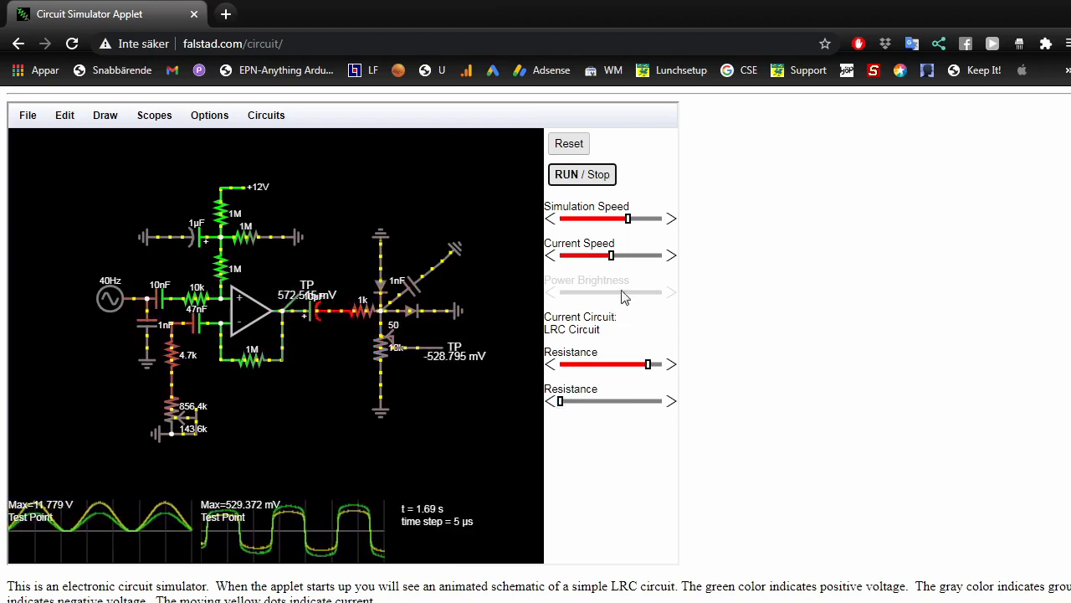
Step: Sweep the gain potentiometer down through 688k, 530k, 381k, 163k to its minimum
{"action": "left_click_drag", "start_coordinate": [650, 365], "coordinate": [630, 365]}
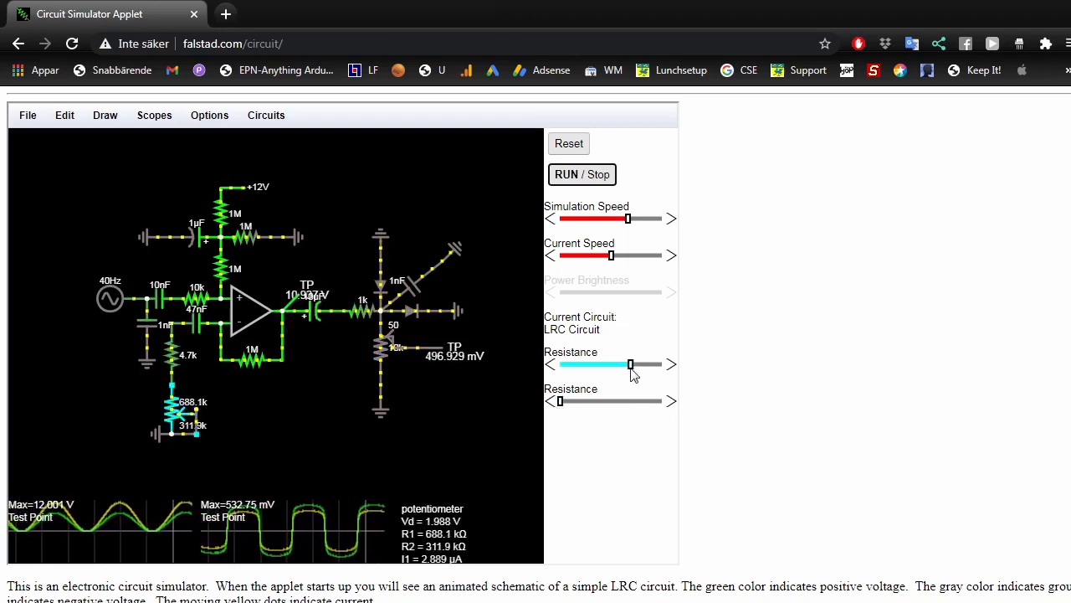
{"action": "left_click_drag", "start_coordinate": [629, 365], "coordinate": [613, 365]}
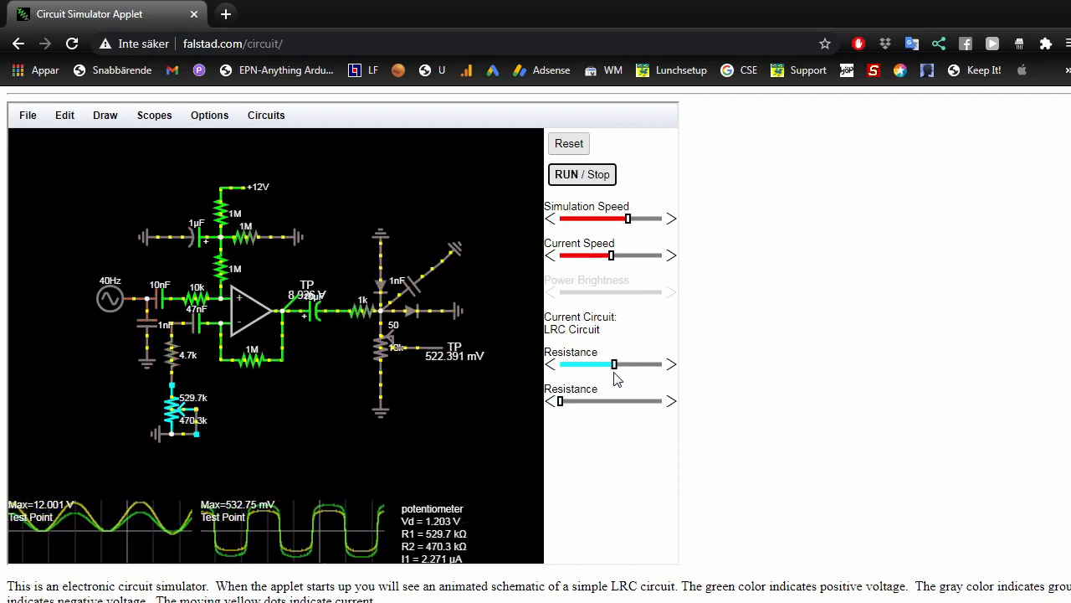
{"action": "left_click_drag", "start_coordinate": [613, 365], "coordinate": [598, 365]}
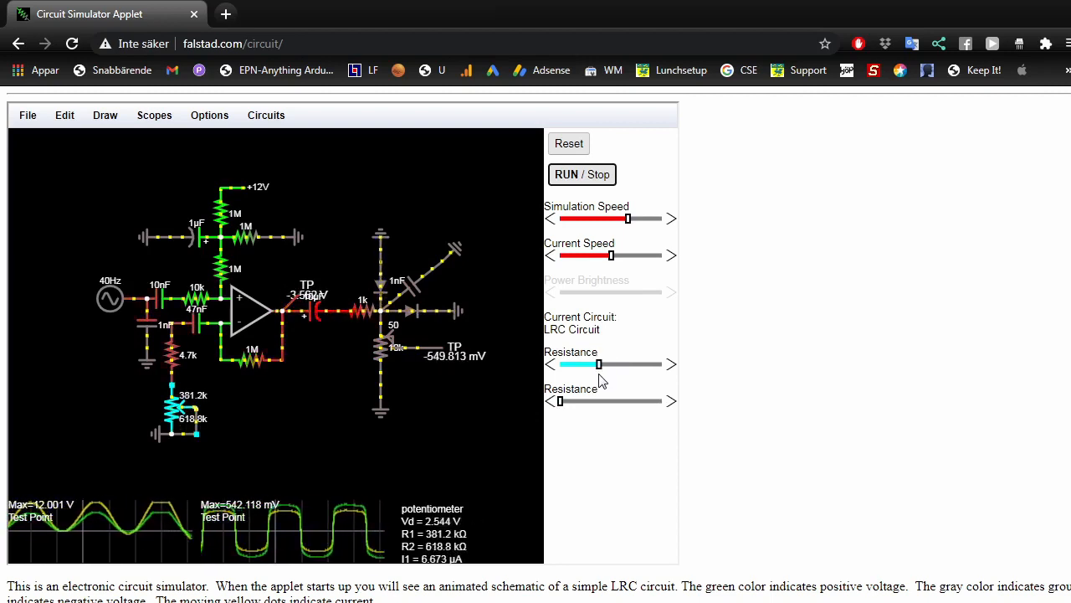
{"action": "left_click_drag", "start_coordinate": [599, 365], "coordinate": [567, 365]}
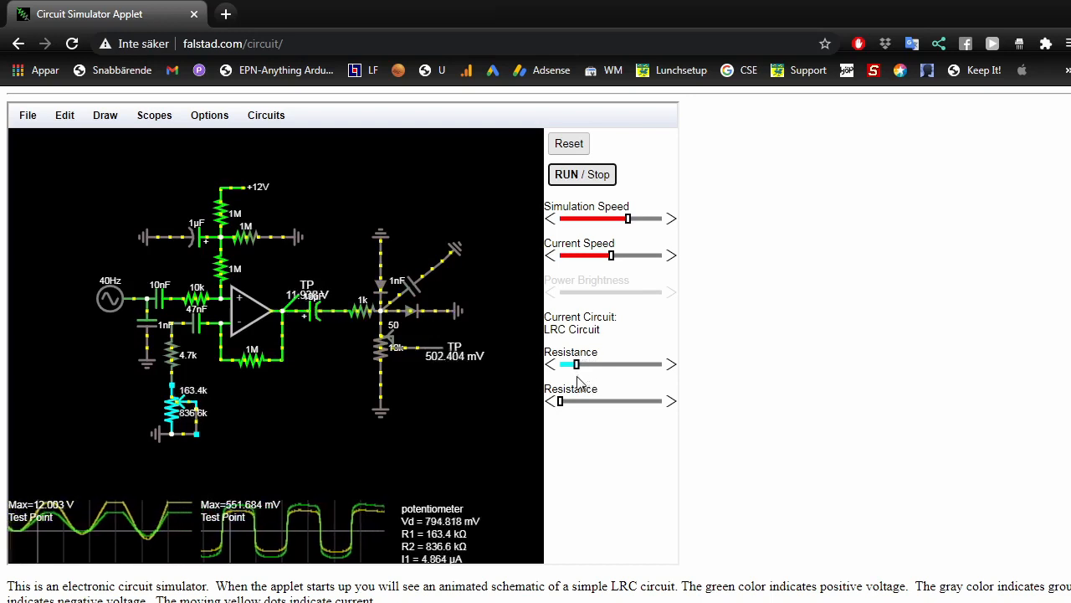
{"action": "left_click_drag", "start_coordinate": [572, 364], "coordinate": [568, 363]}
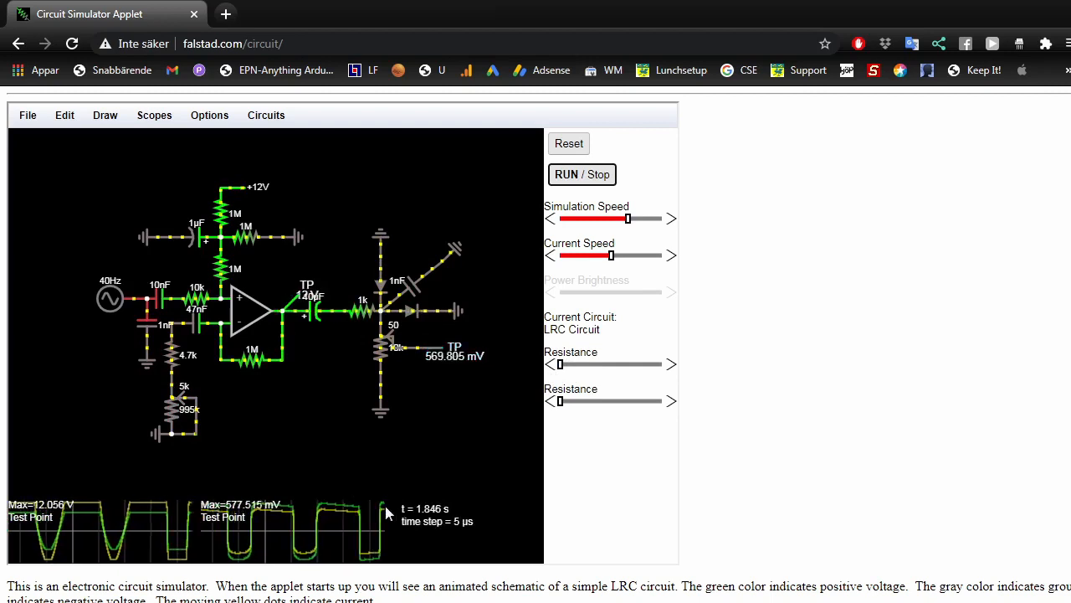
Step: Set the gain potentiometer to 500k/500k and the output potentiometer to its 5k/5k midpoint
{"action": "left_click_drag", "start_coordinate": [559, 364], "coordinate": [611, 363]}
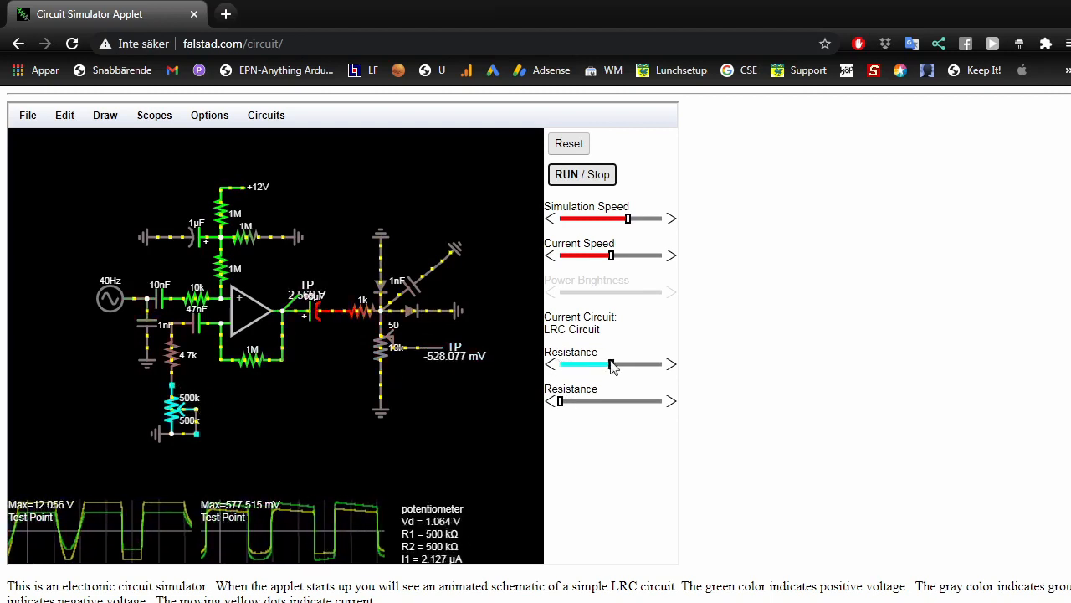
{"action": "left_click_drag", "start_coordinate": [560, 400], "coordinate": [601, 400]}
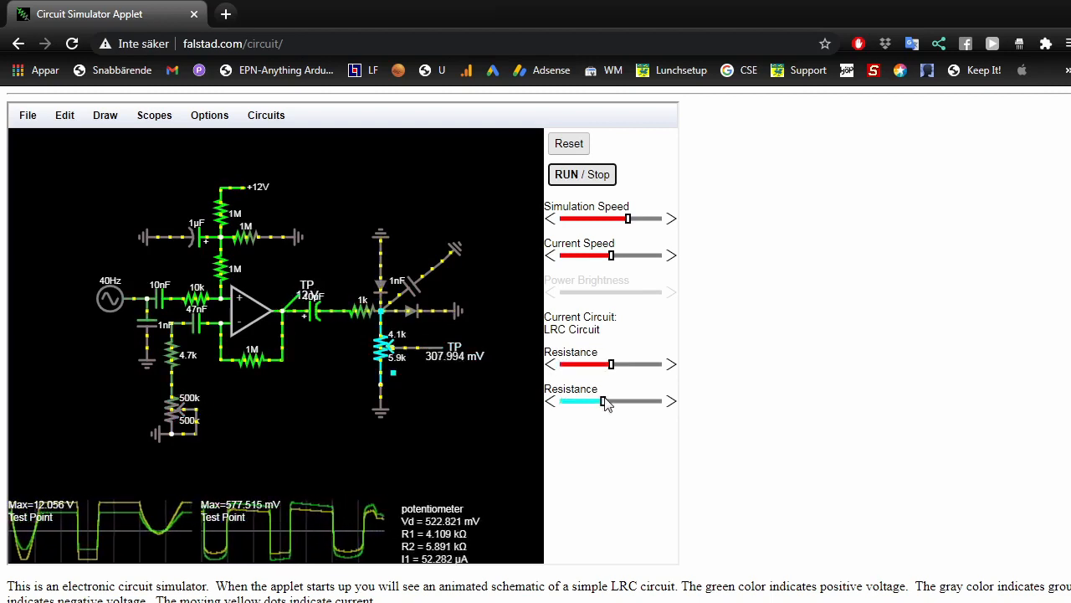
{"action": "left_click_drag", "start_coordinate": [603, 402], "coordinate": [611, 402]}
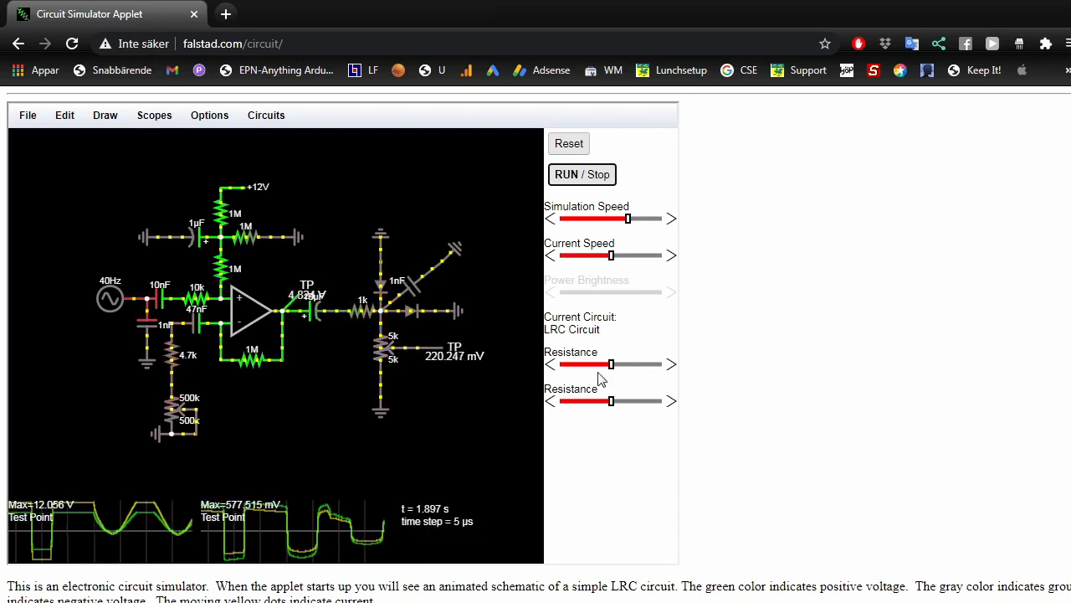